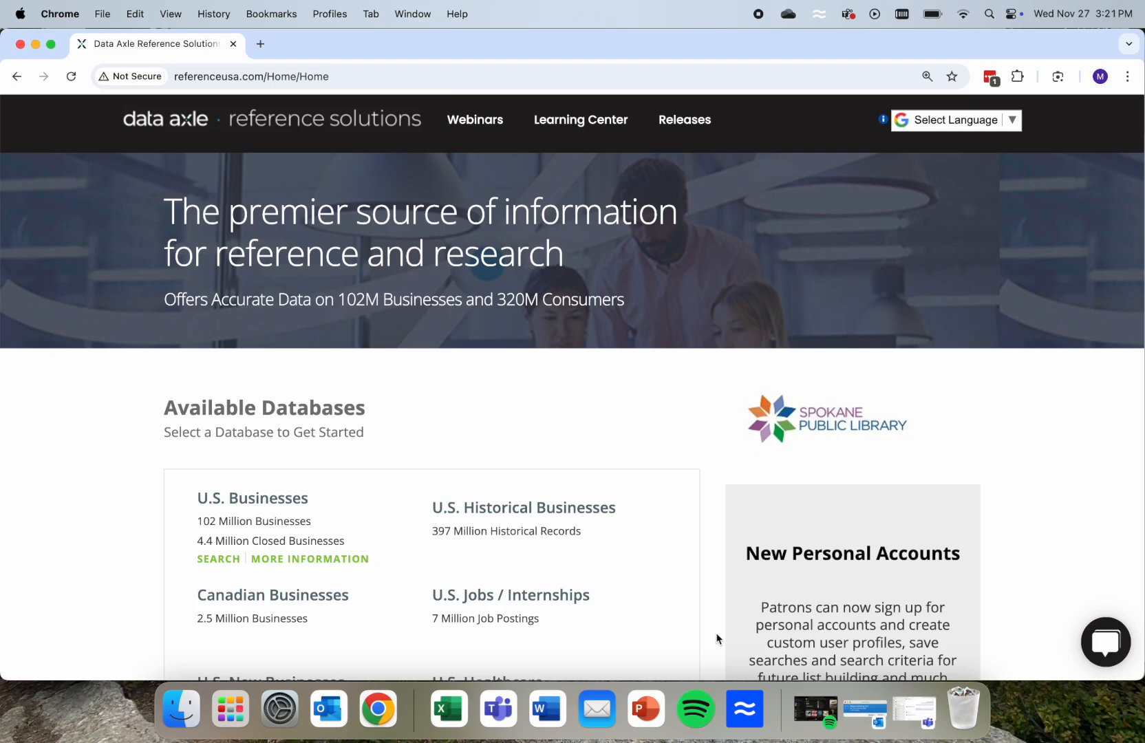
mouse_move(322, 534)
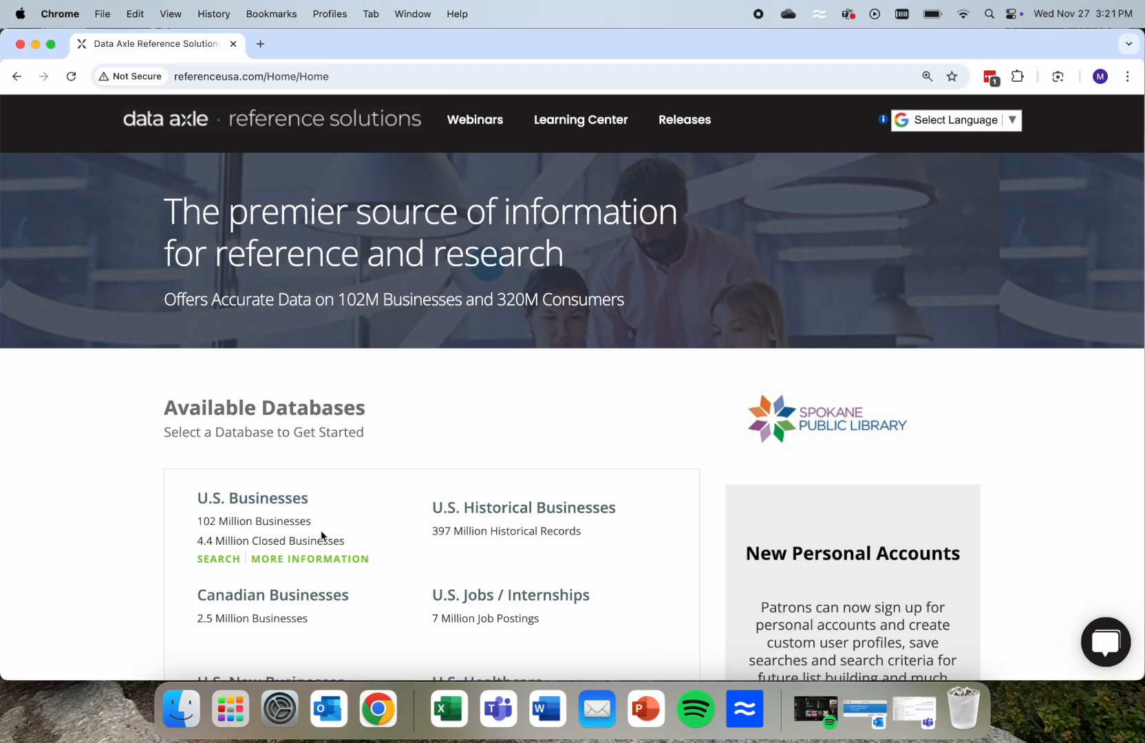
mouse_move(268, 512)
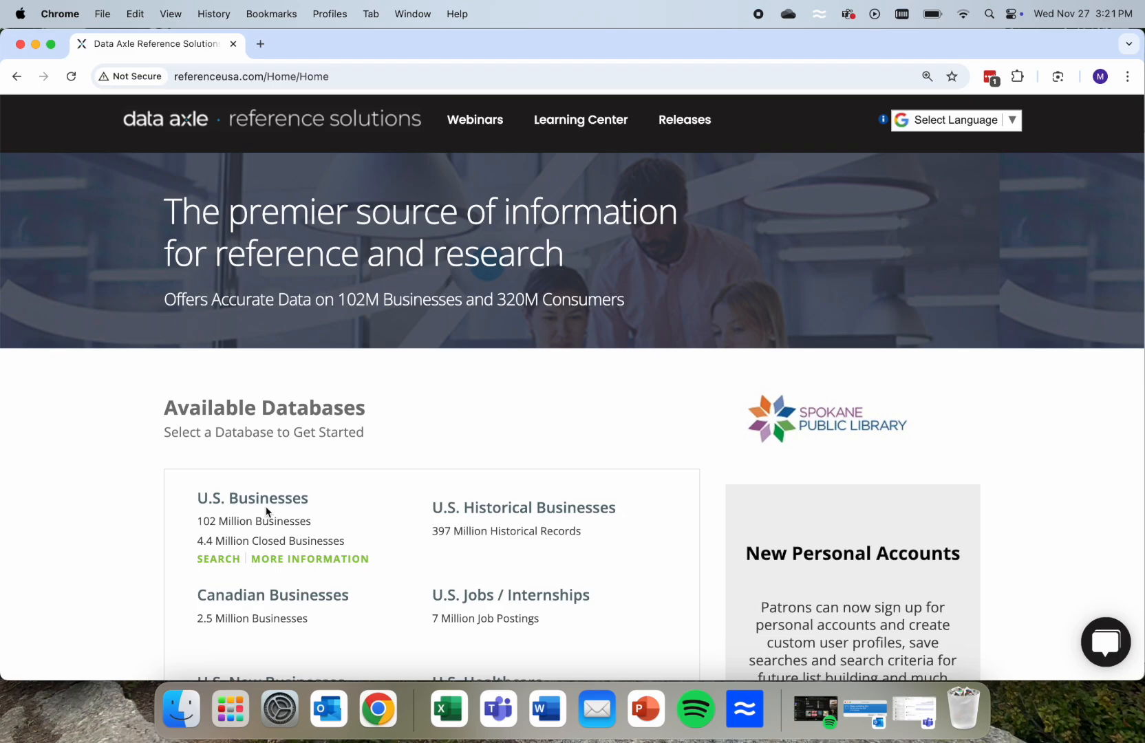
Open the U.S. Consumers / Lifestyles database and switch to its Advanced Search.
scroll("down", 3)
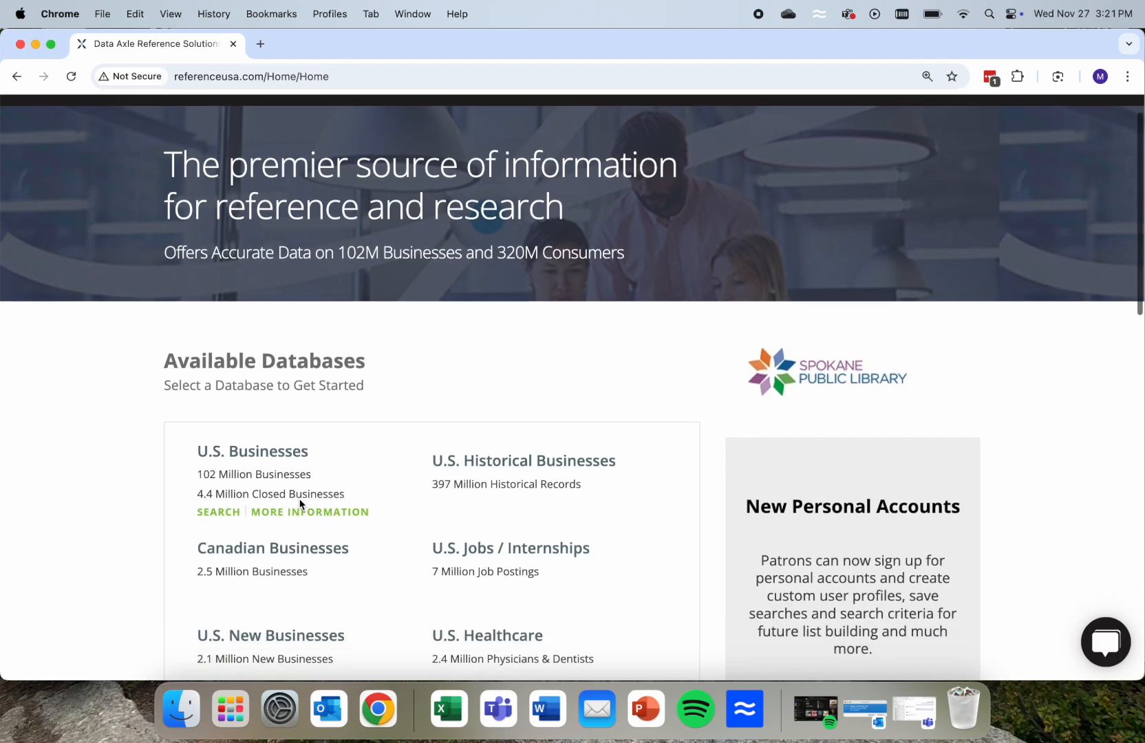
scroll("down", 3)
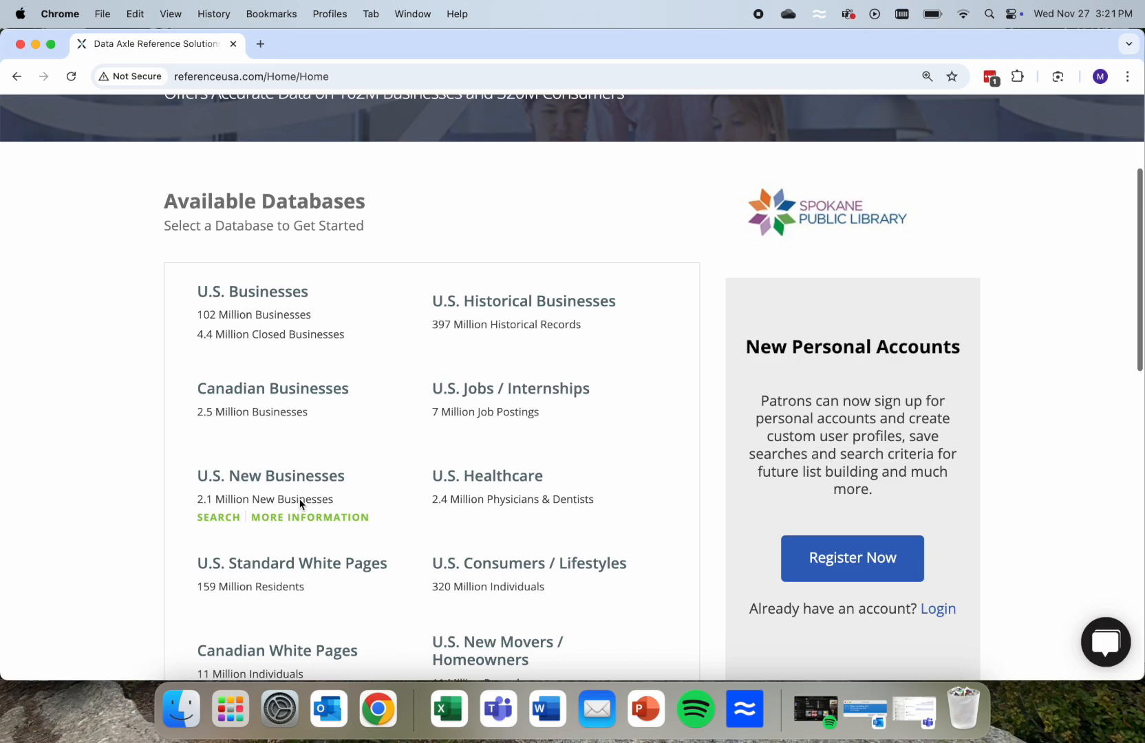
scroll("down", 3)
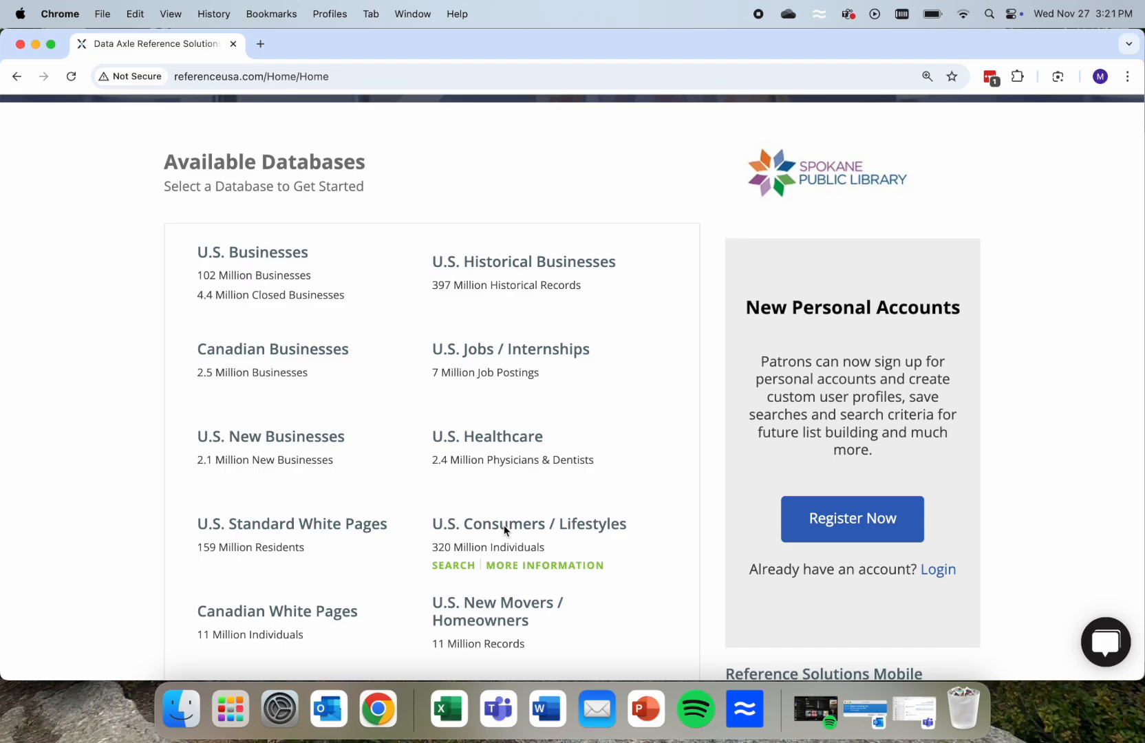
left_click(453, 565)
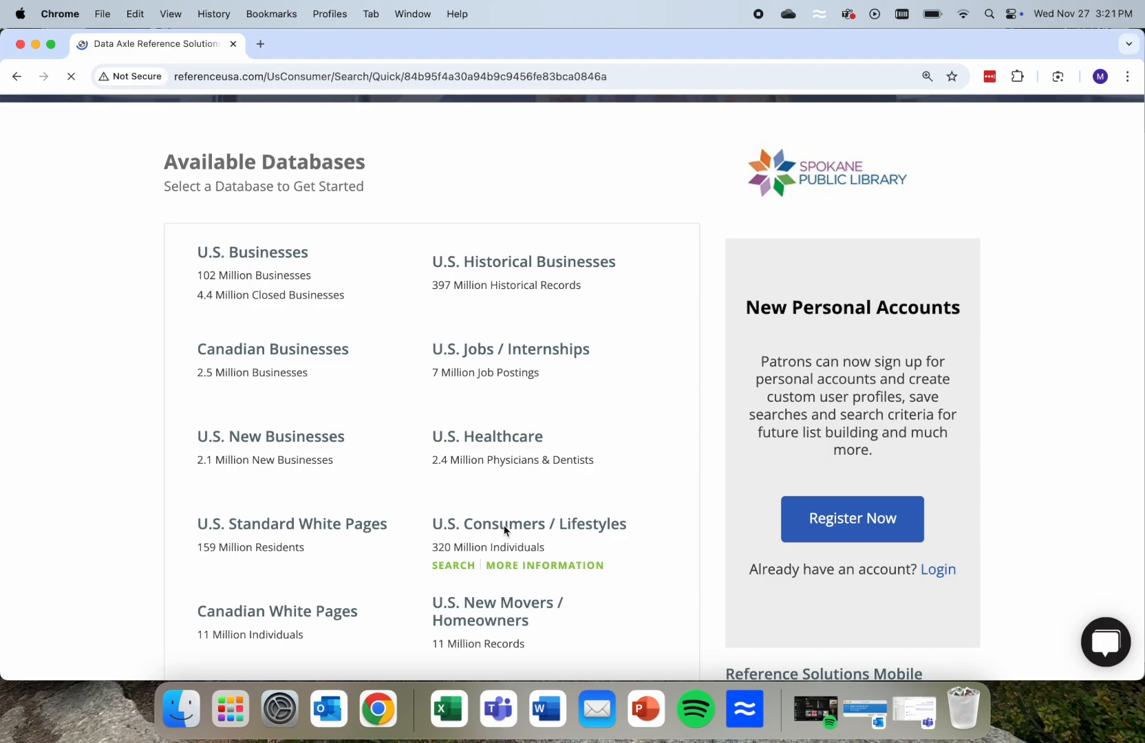
left_click(453, 565)
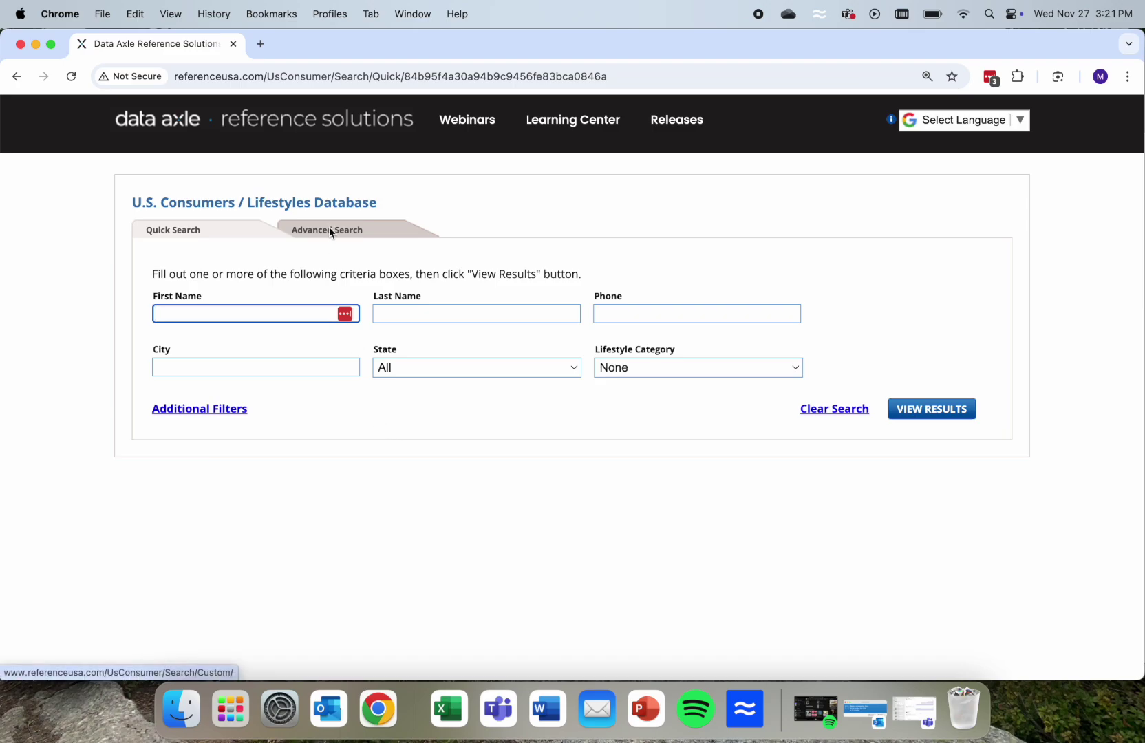
left_click(327, 229)
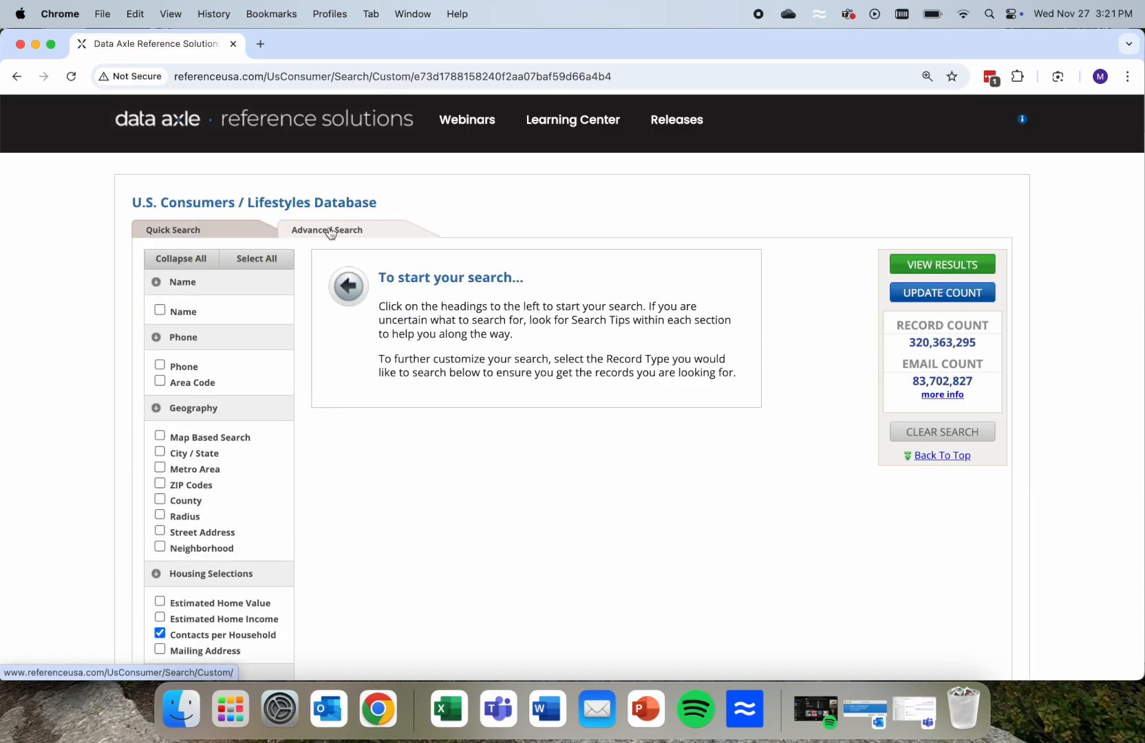
Set Contacts per Household to One per Household.
left_click(222, 634)
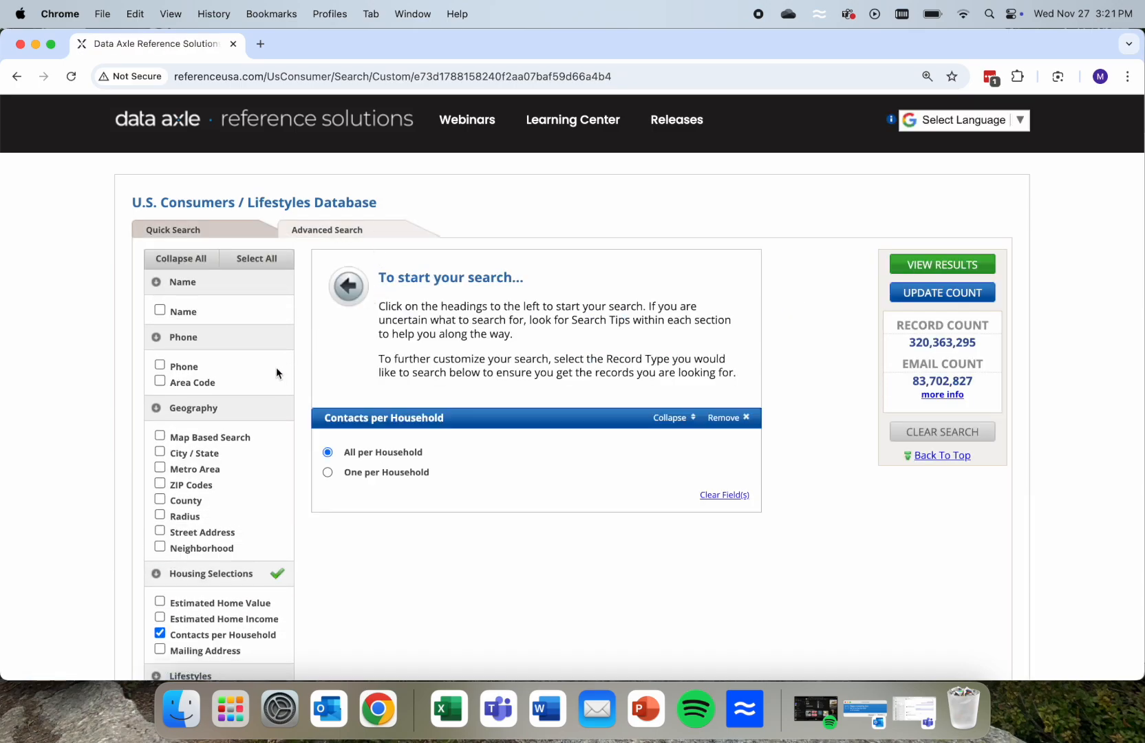
scroll("down", 3)
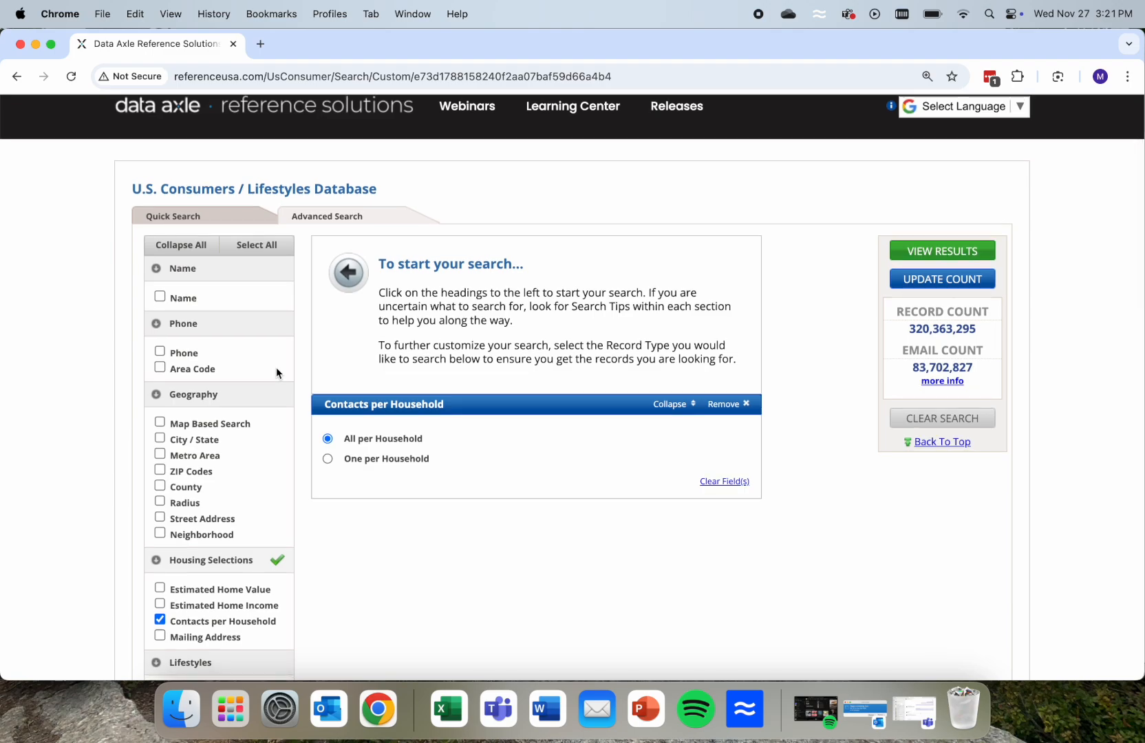
scroll("down", 3)
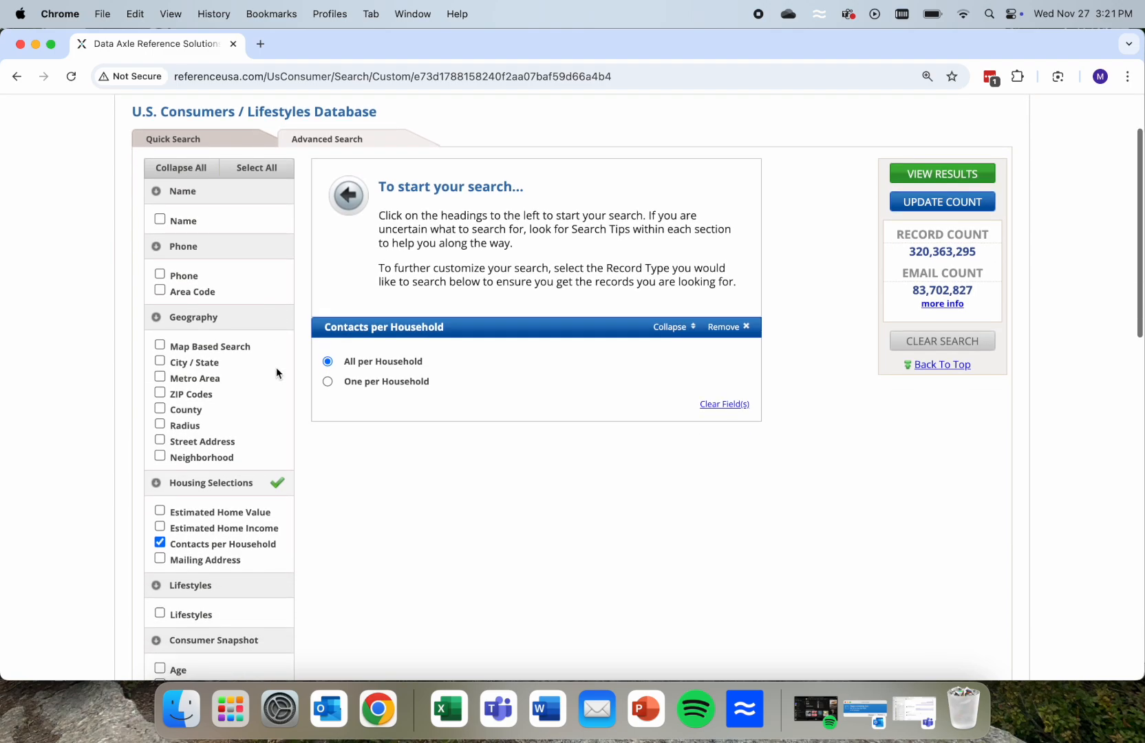
left_click(327, 276)
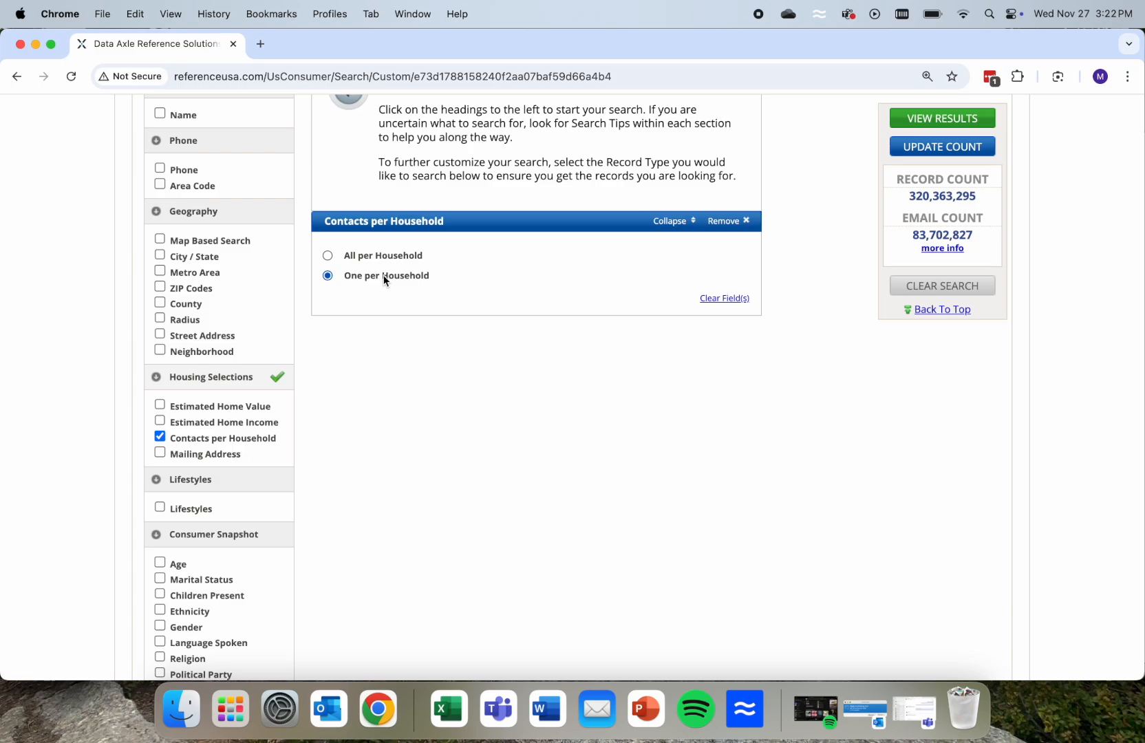
mouse_move(268, 270)
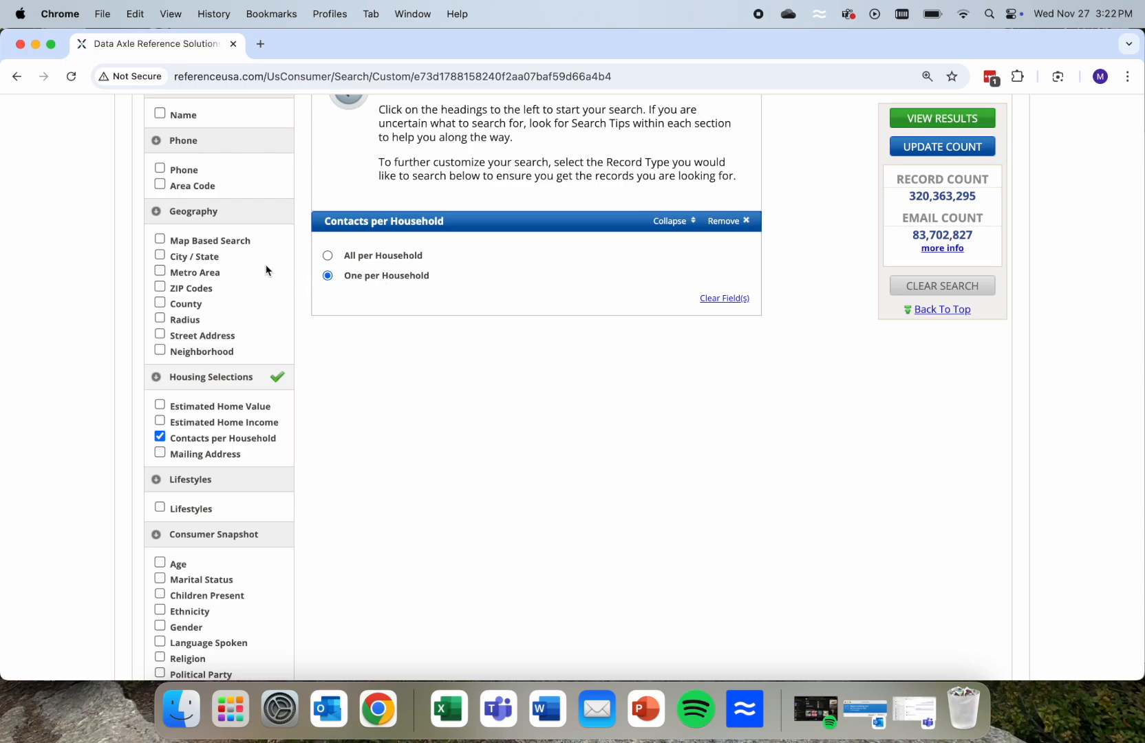
mouse_move(227, 241)
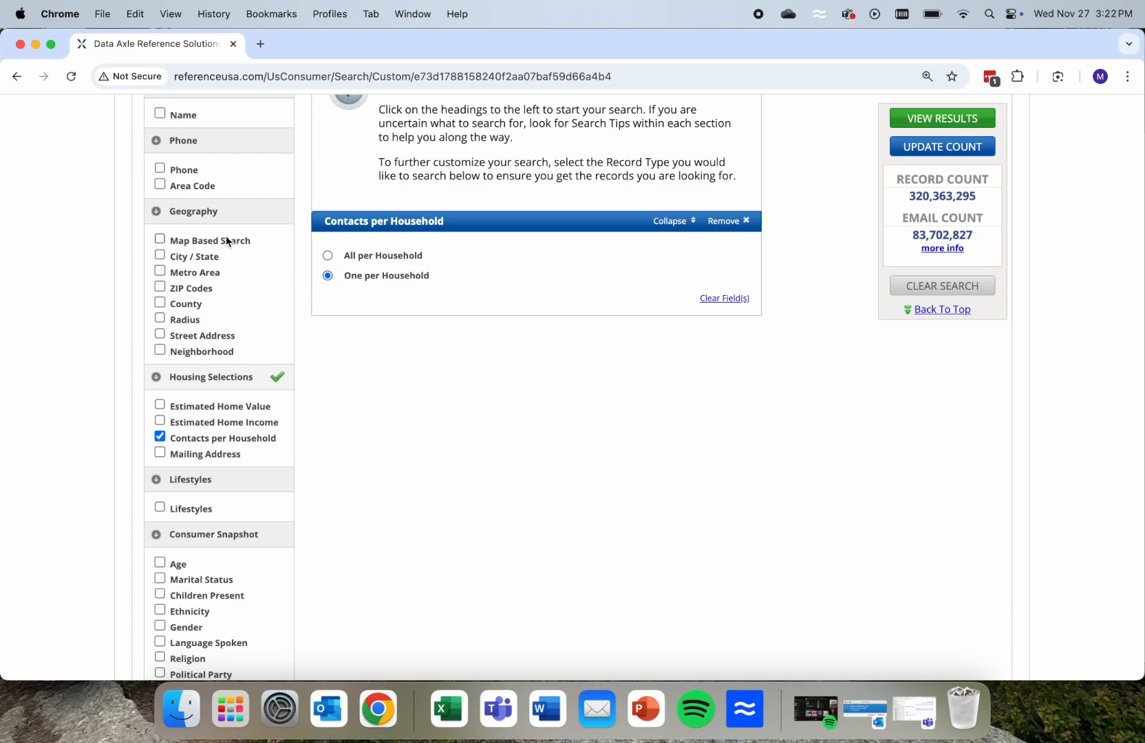
mouse_move(203, 256)
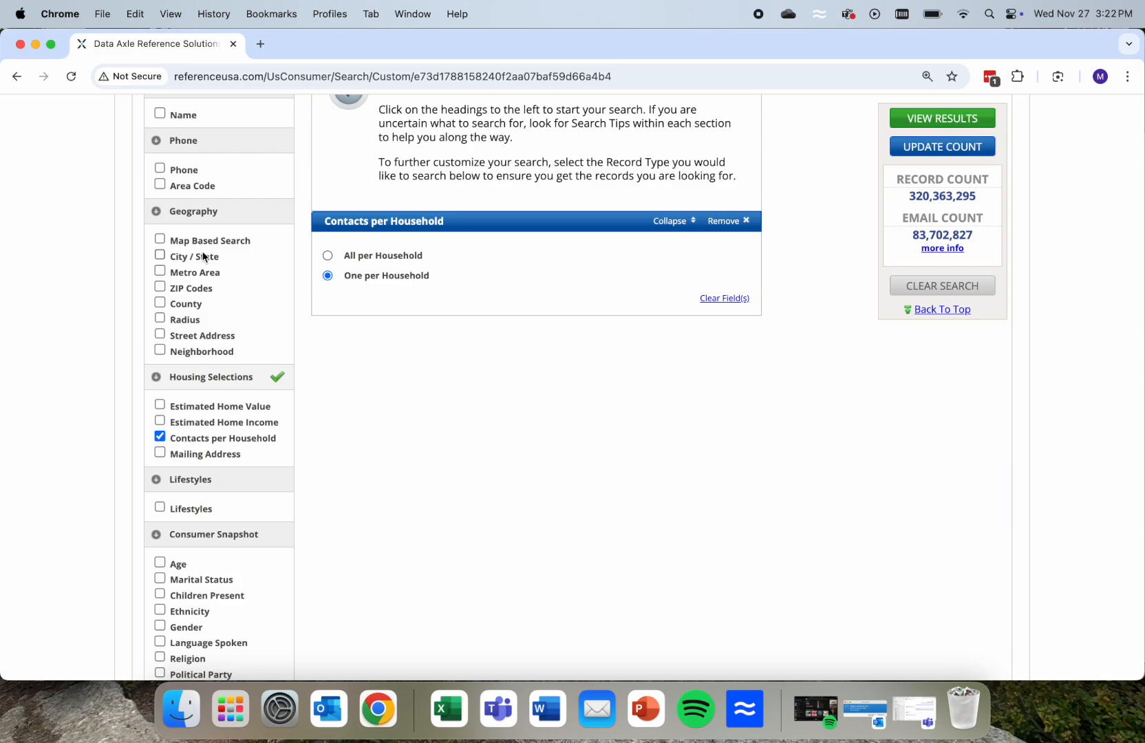
mouse_move(193, 282)
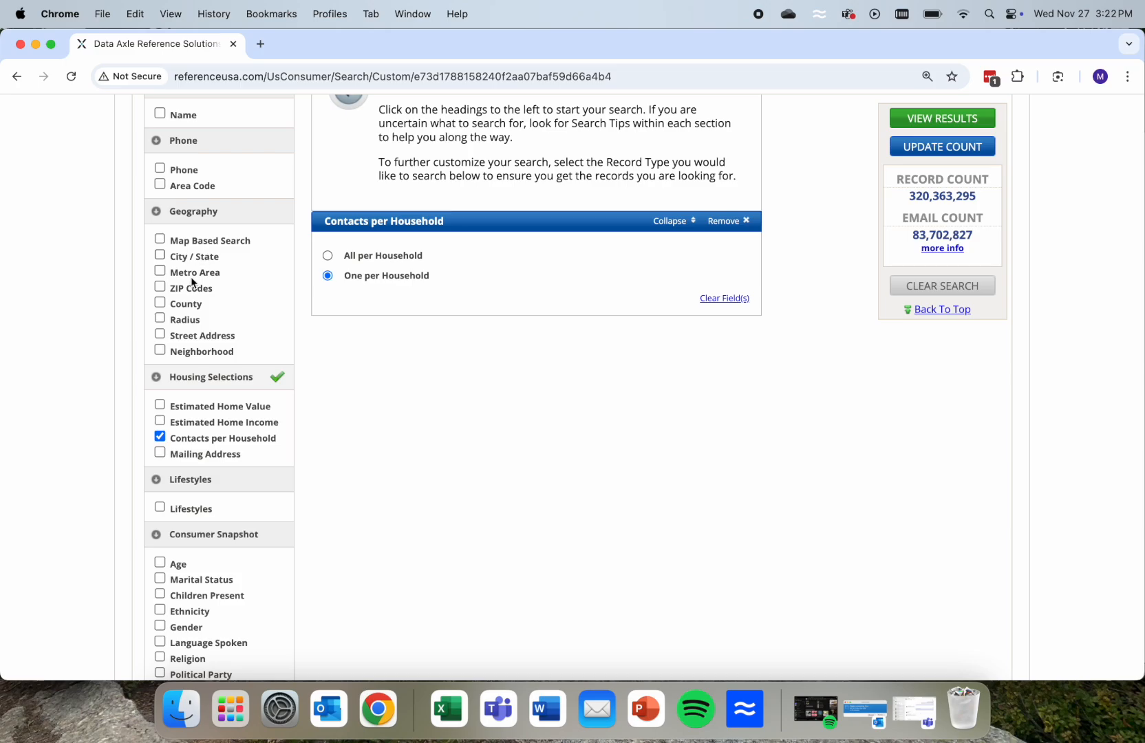
mouse_move(184, 305)
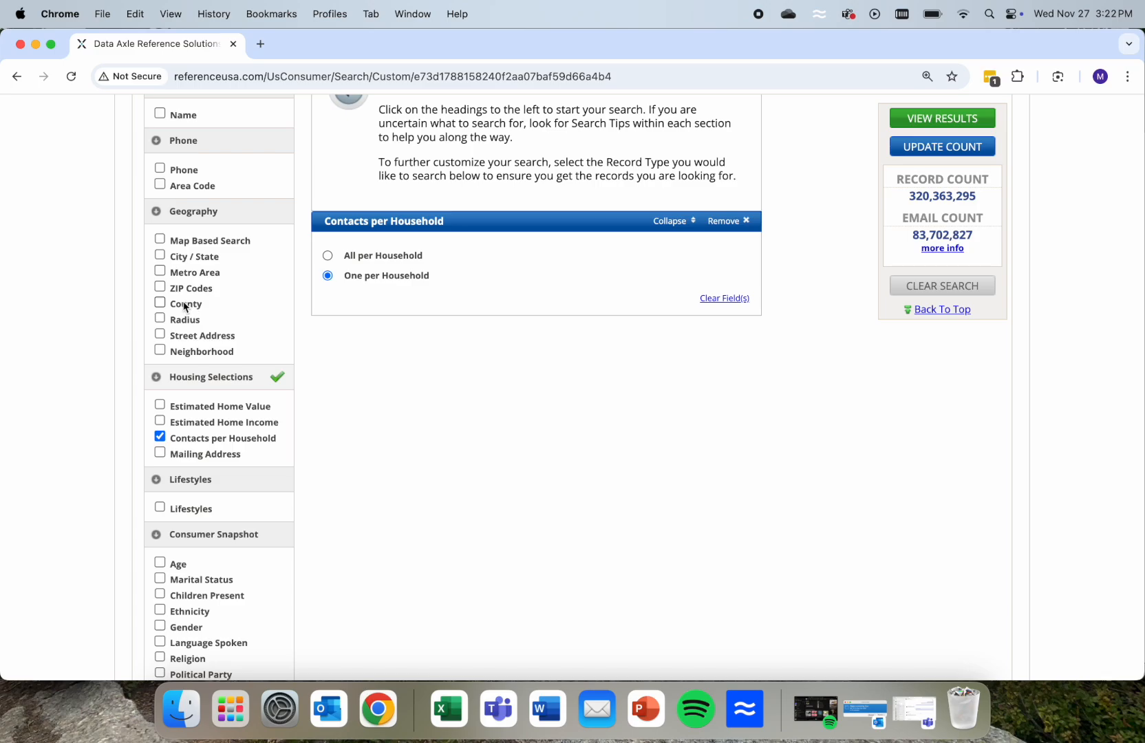
Add a County criterion with Washington as the state, filtering with 'k' for King, WA.
left_click(160, 304)
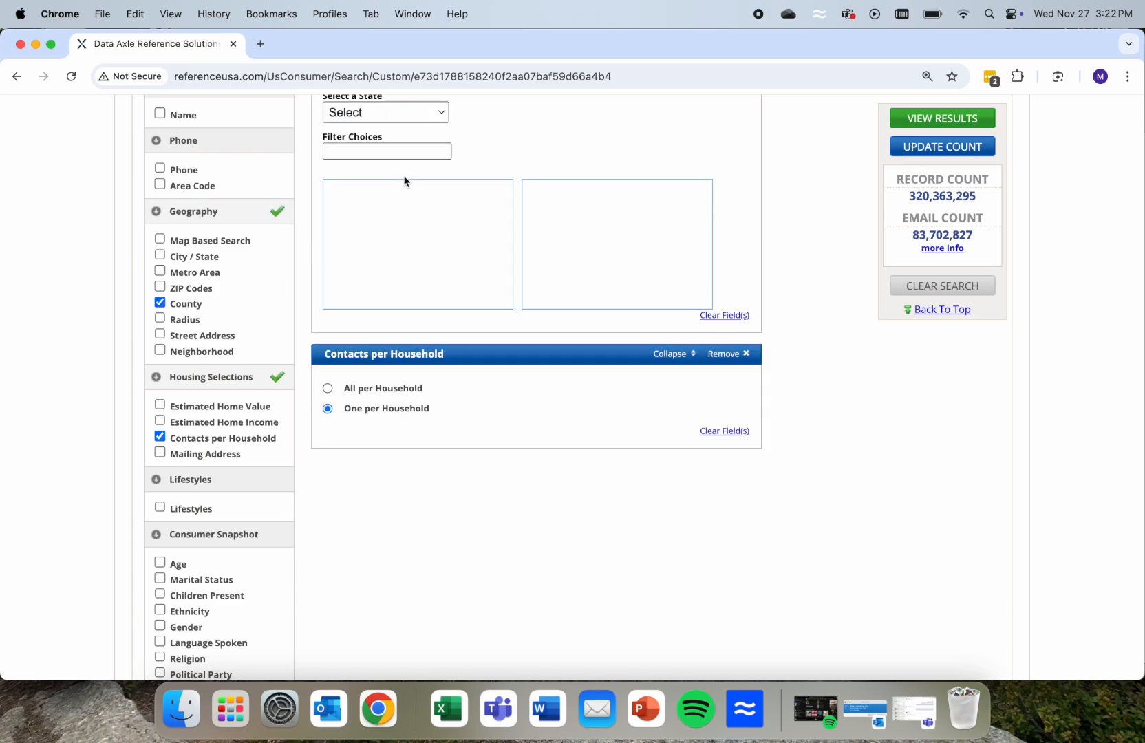
left_click(386, 112)
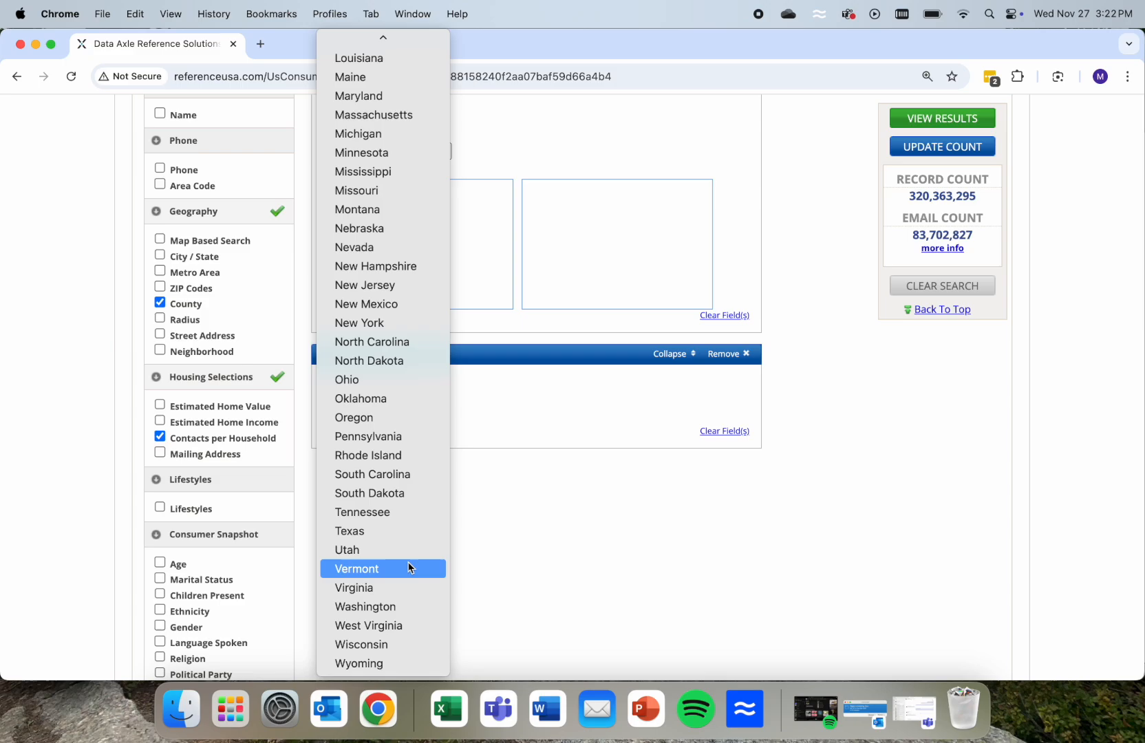
left_click(365, 607)
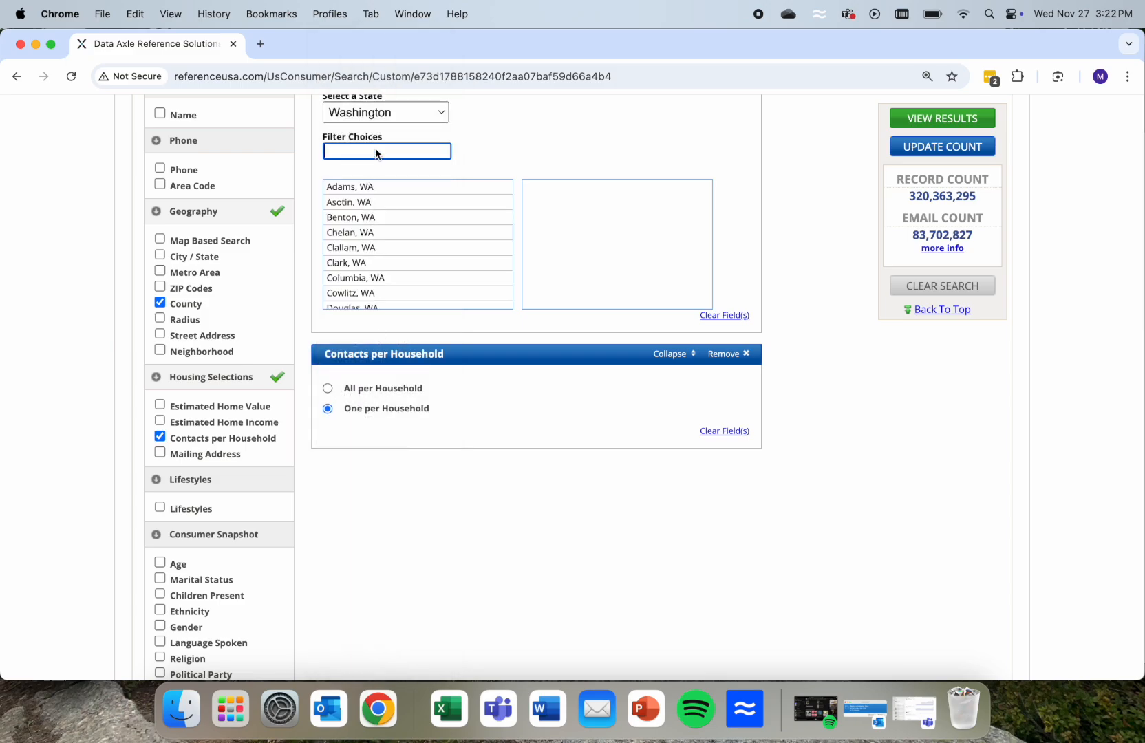
type("k")
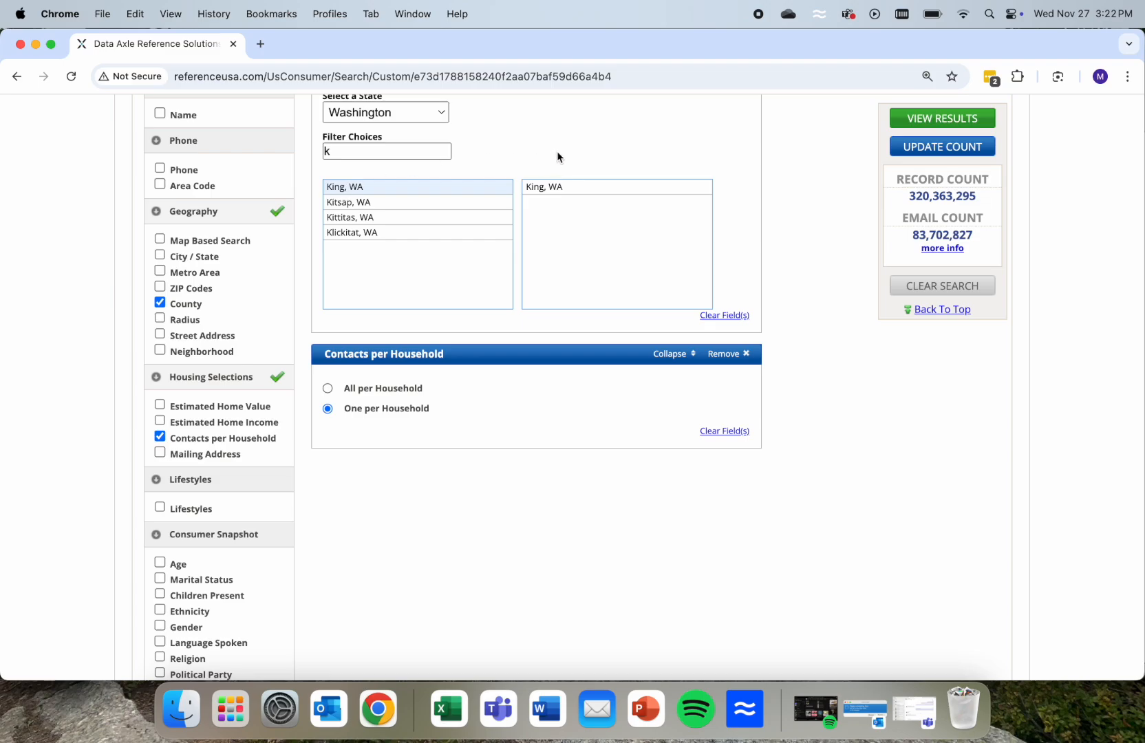
mouse_move(327, 331)
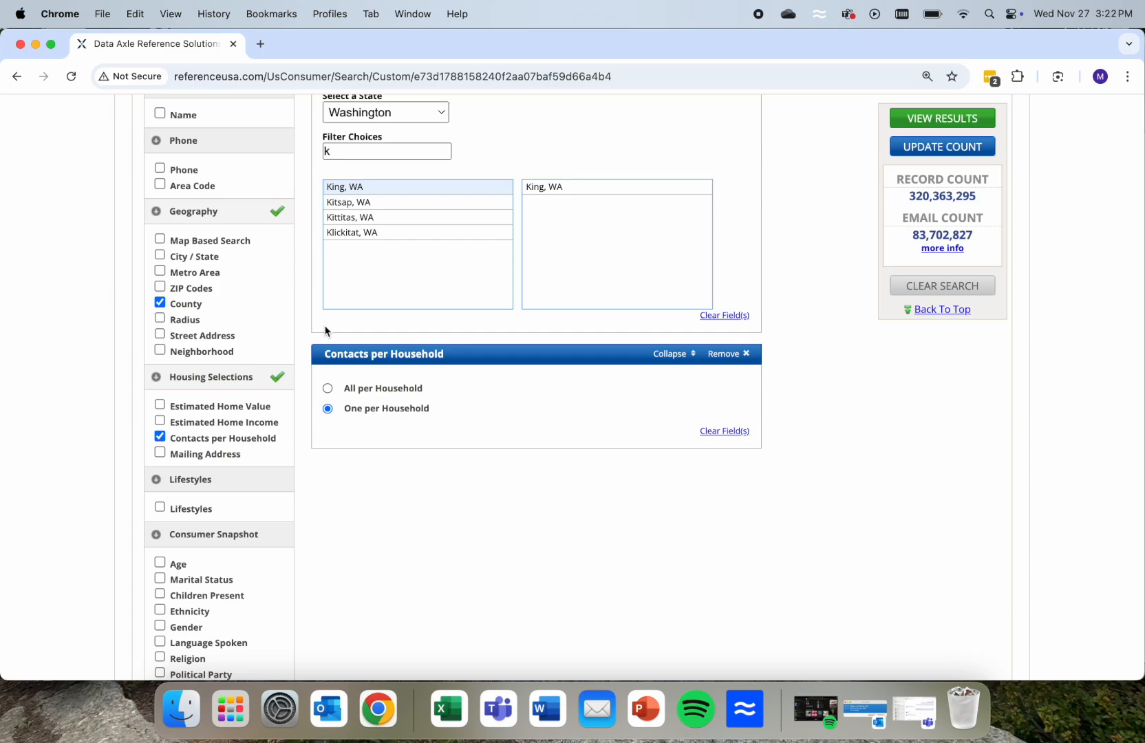
mouse_move(264, 347)
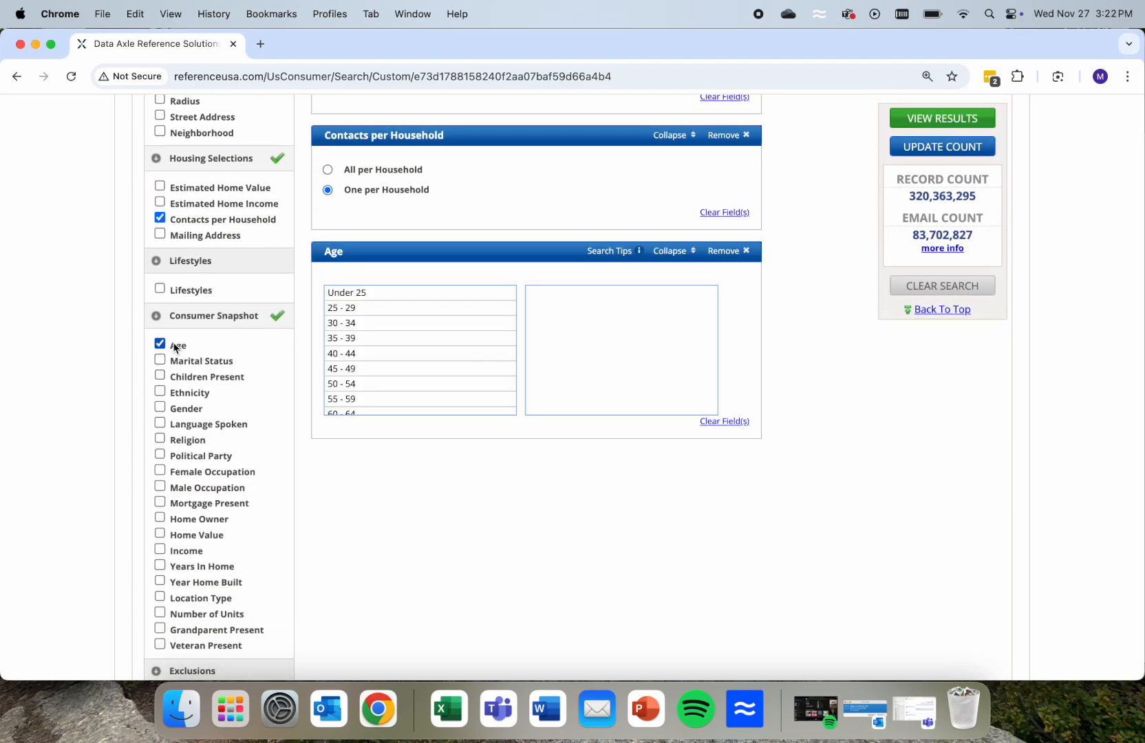
Keep ages 65–69, 70–74 and 75+, and add a Gender criterion set to Female.
scroll("down", 3)
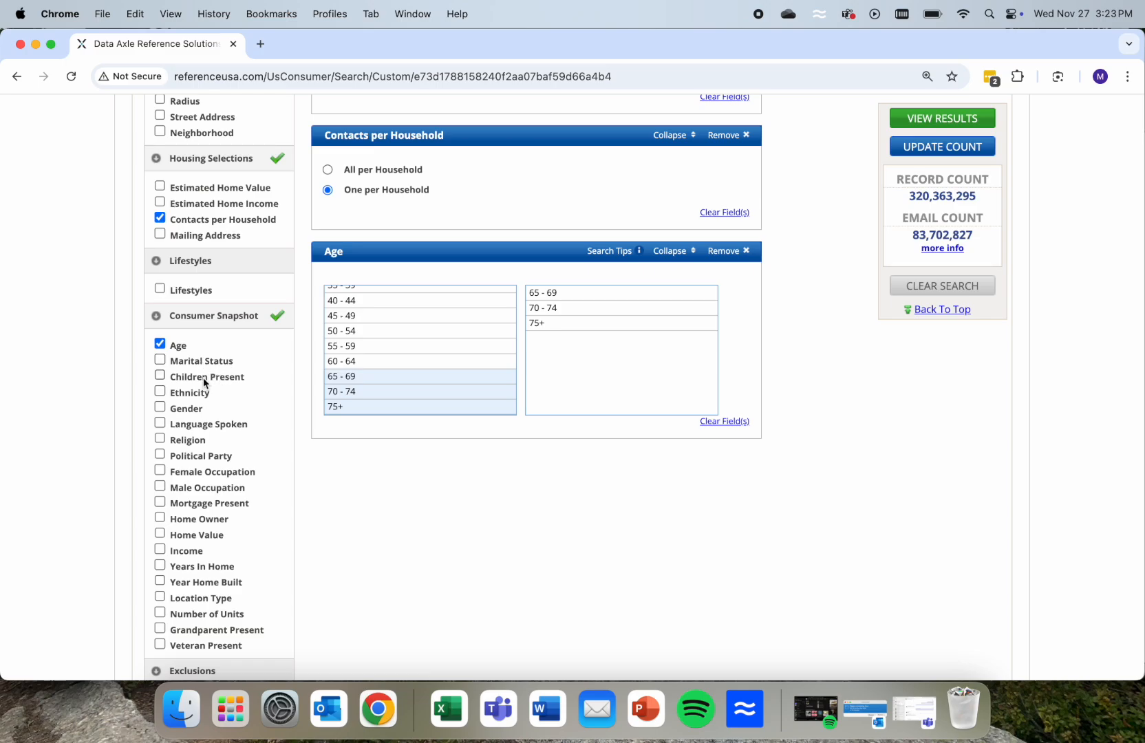
left_click(160, 408)
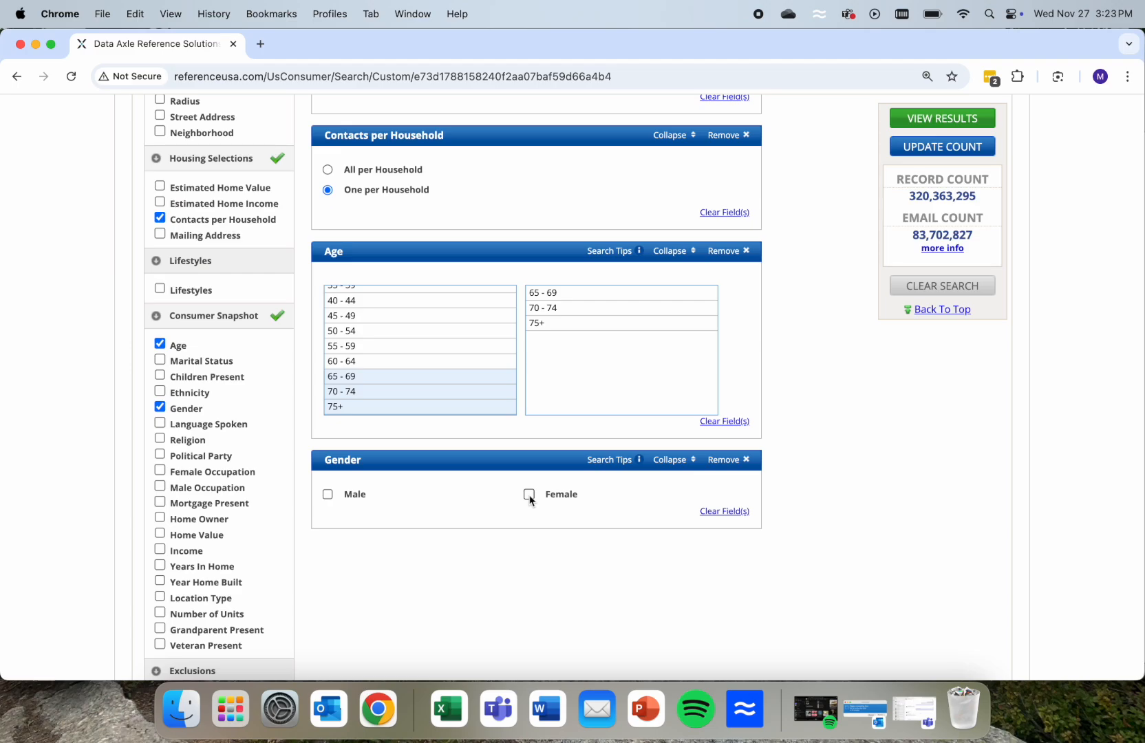
left_click(529, 494)
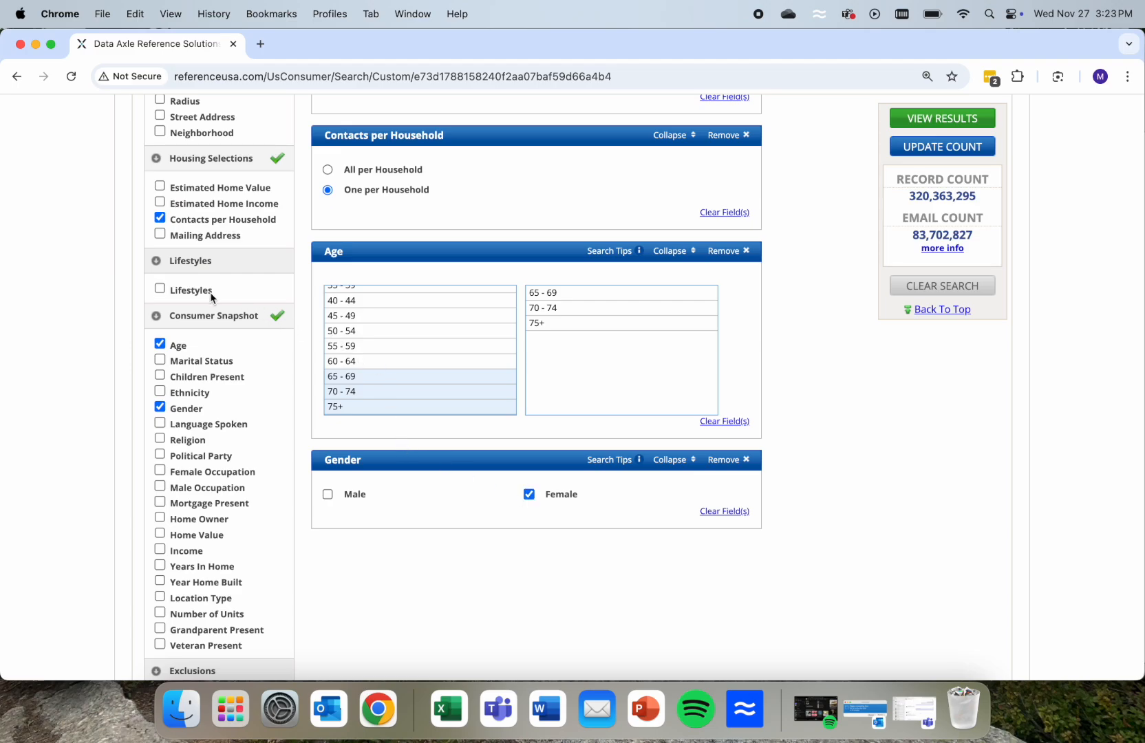
Add a Lifestyles criterion with Health / Diet / Fitness ticked, giving 51,571 records.
left_click(159, 290)
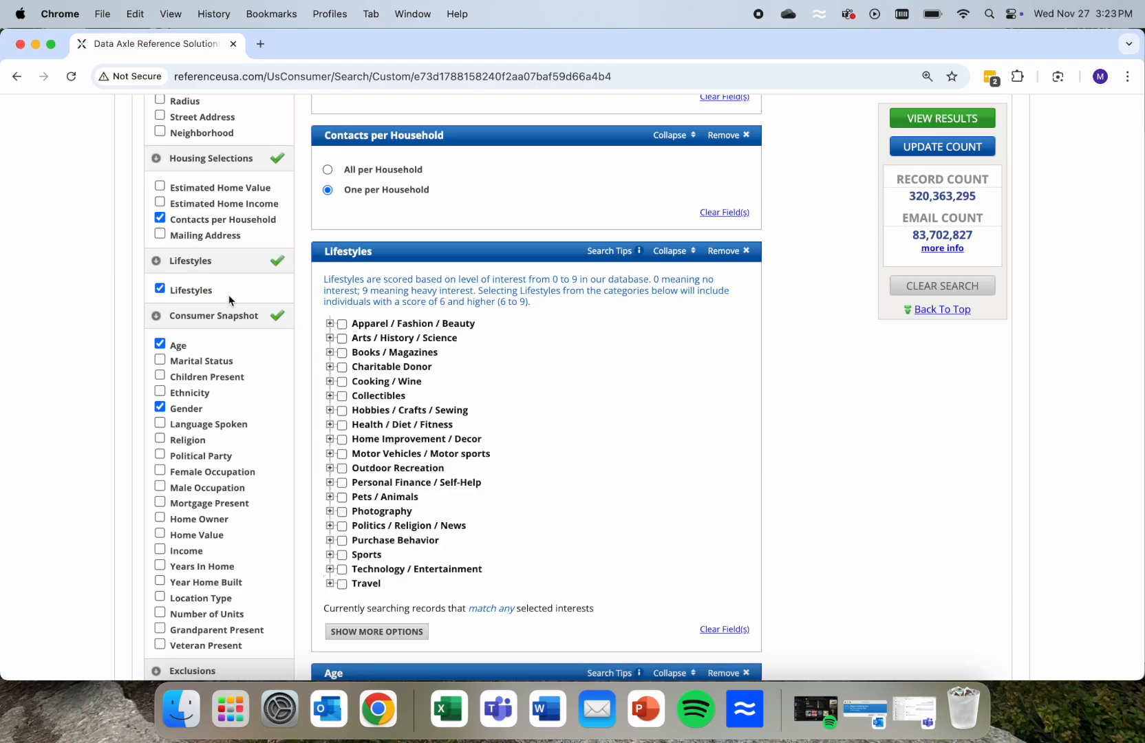
scroll("down", 3)
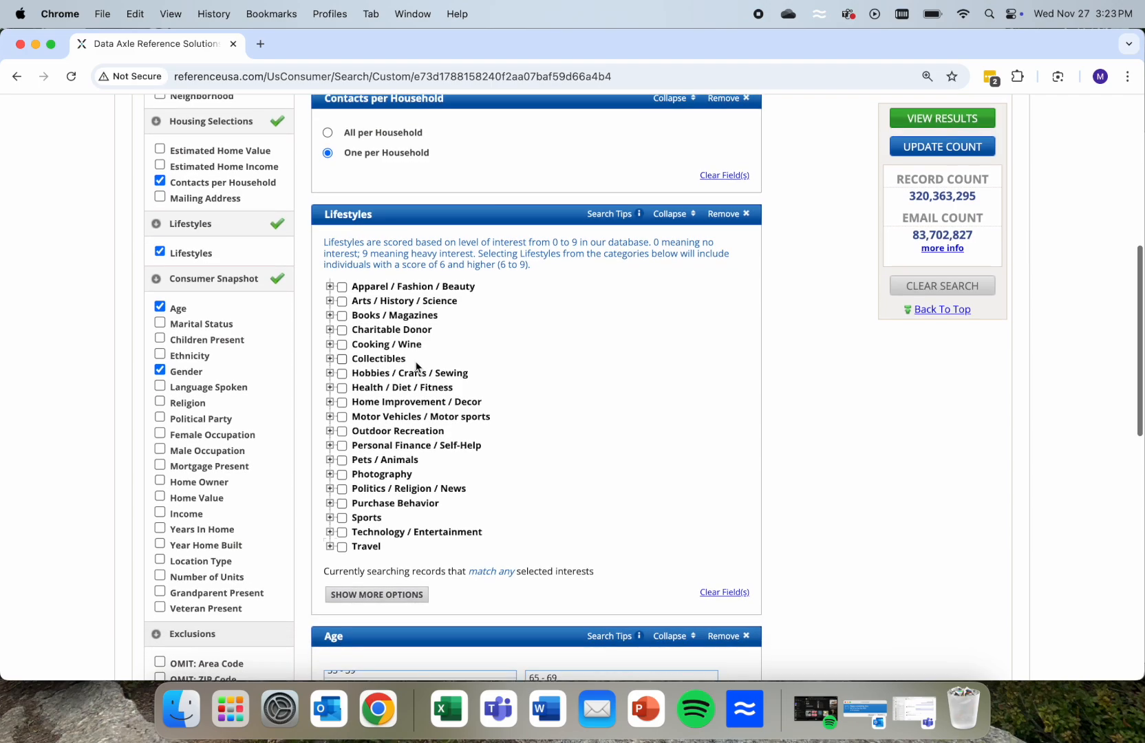
mouse_move(344, 393)
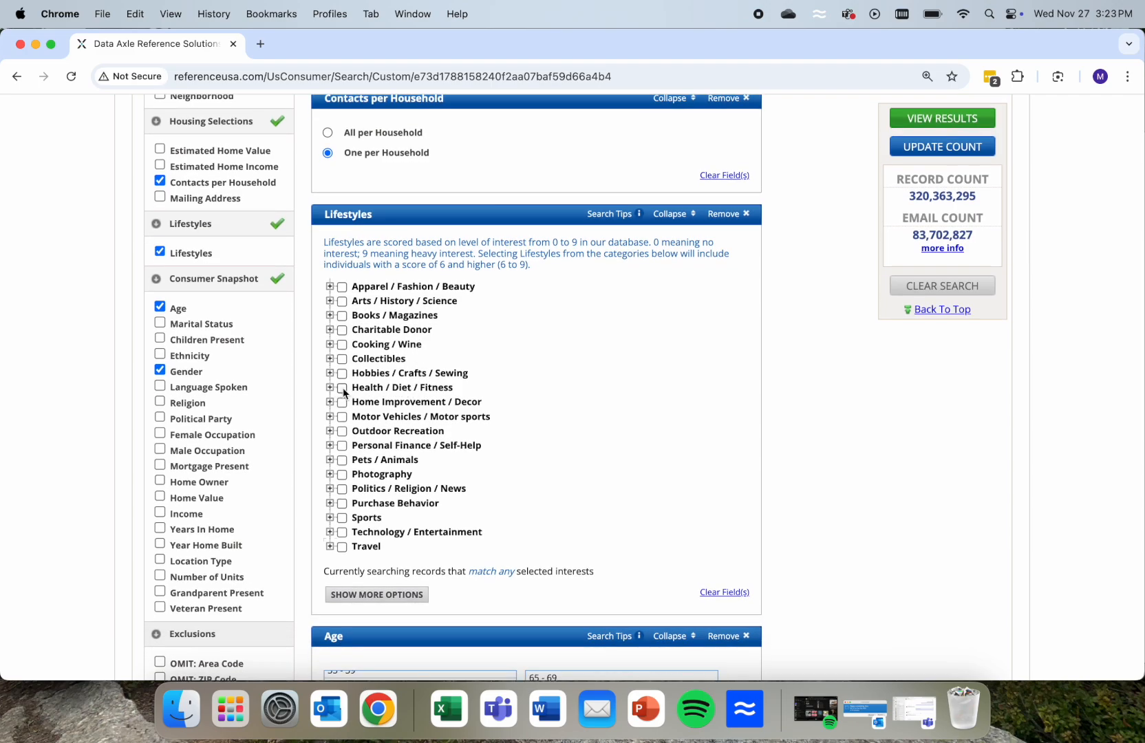
left_click(341, 387)
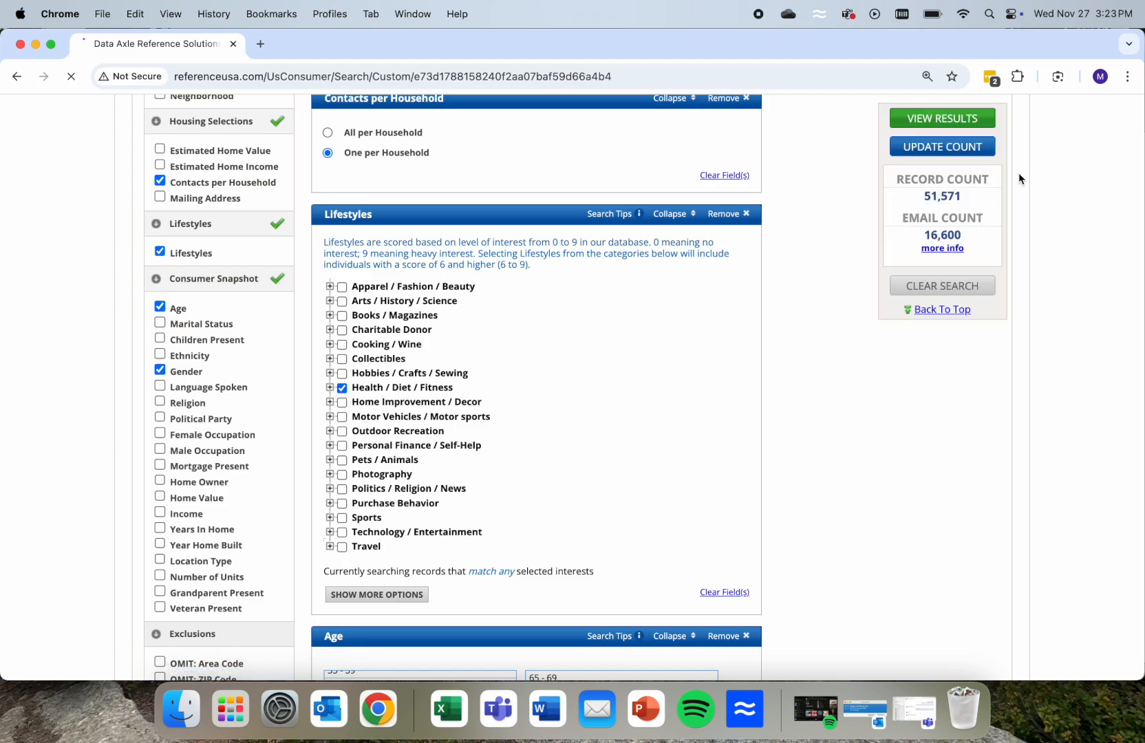
View the results list of 51,571 consumers across 2,063 pages.
left_click(942, 118)
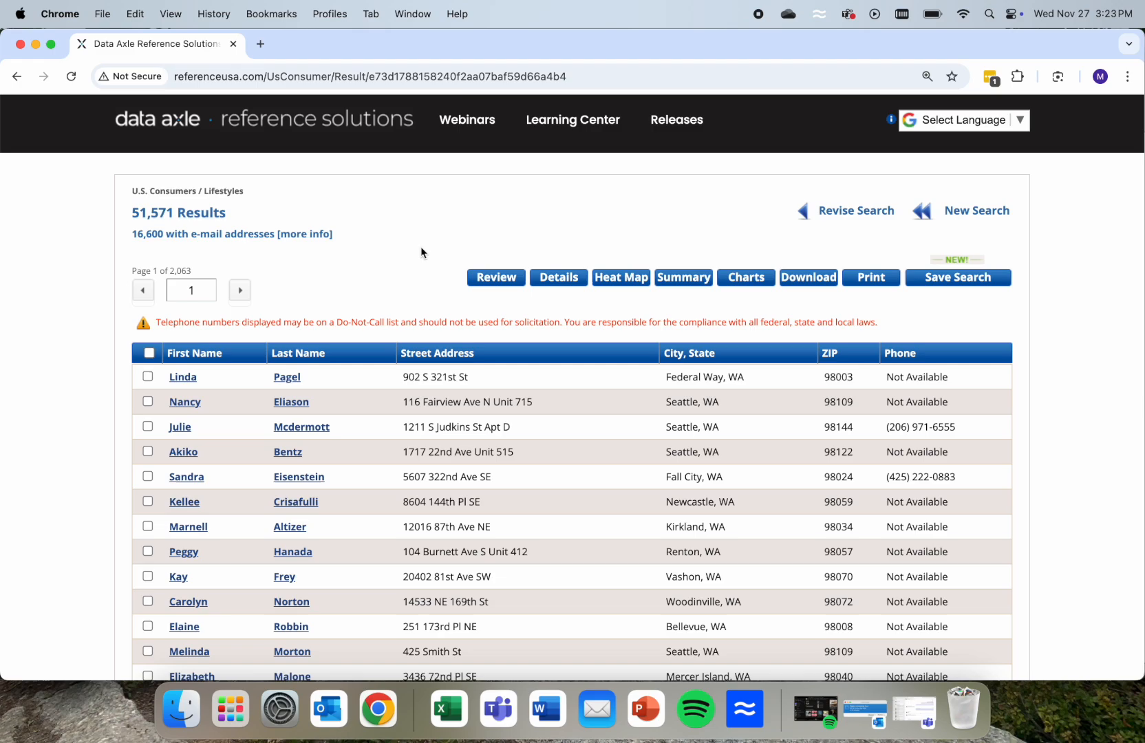
scroll("down", 3)
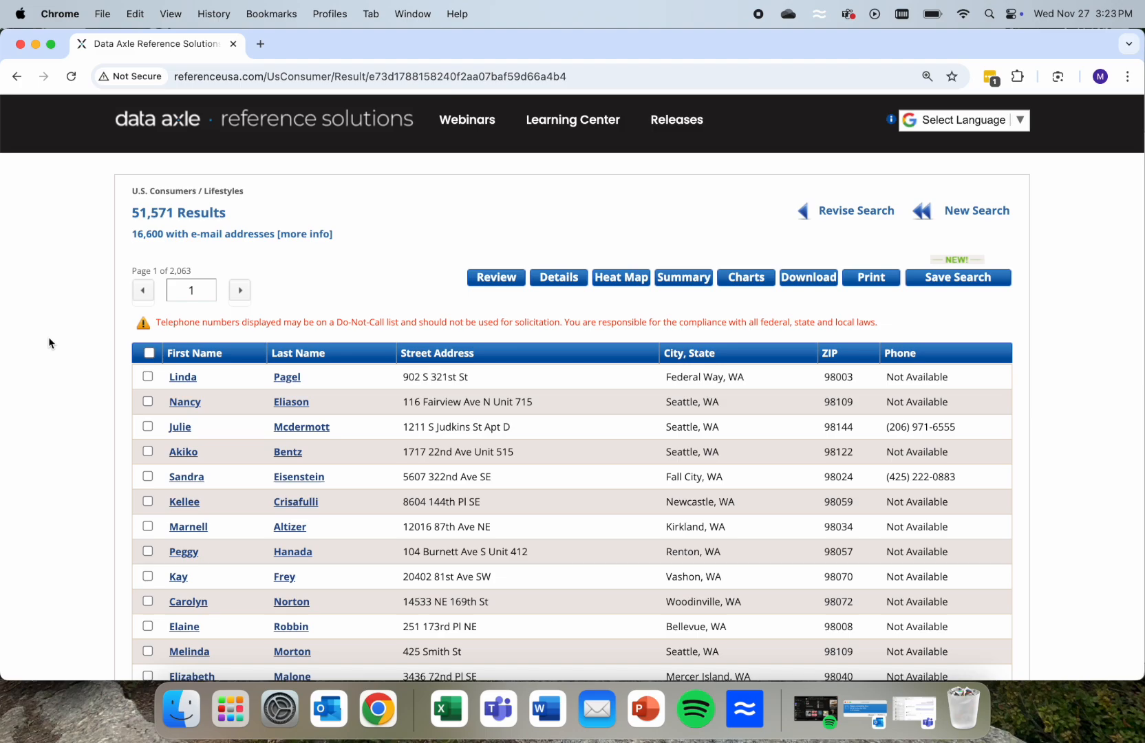
mouse_move(559, 279)
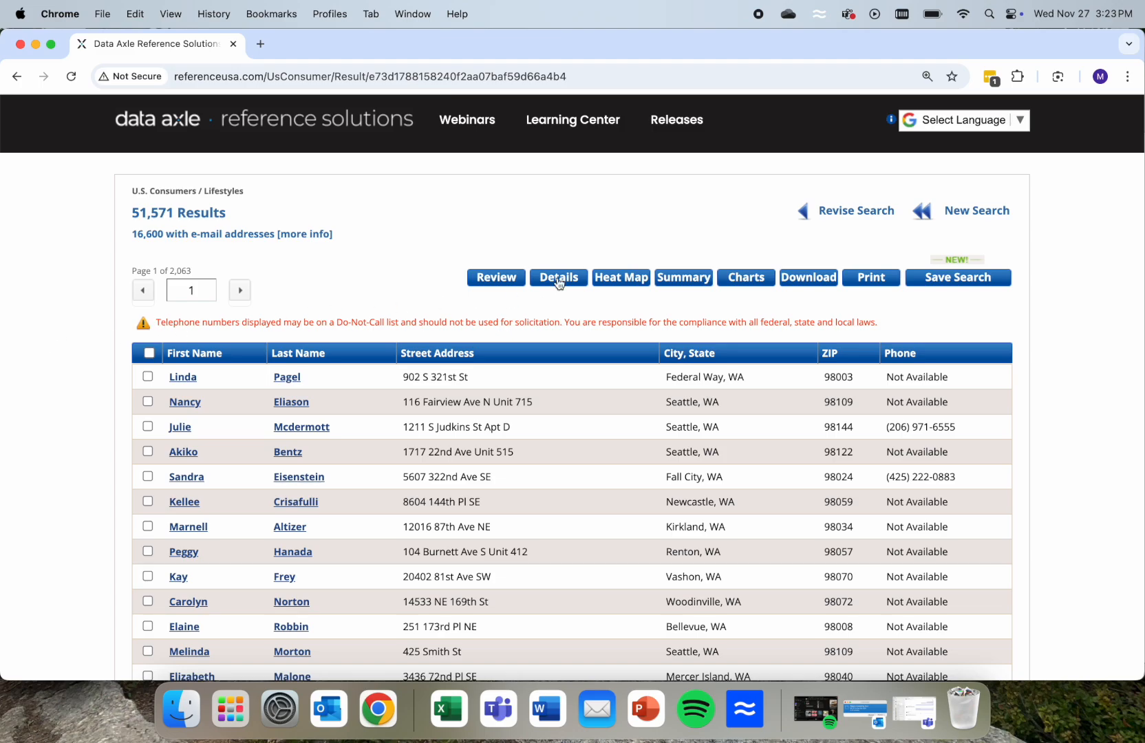
mouse_move(633, 277)
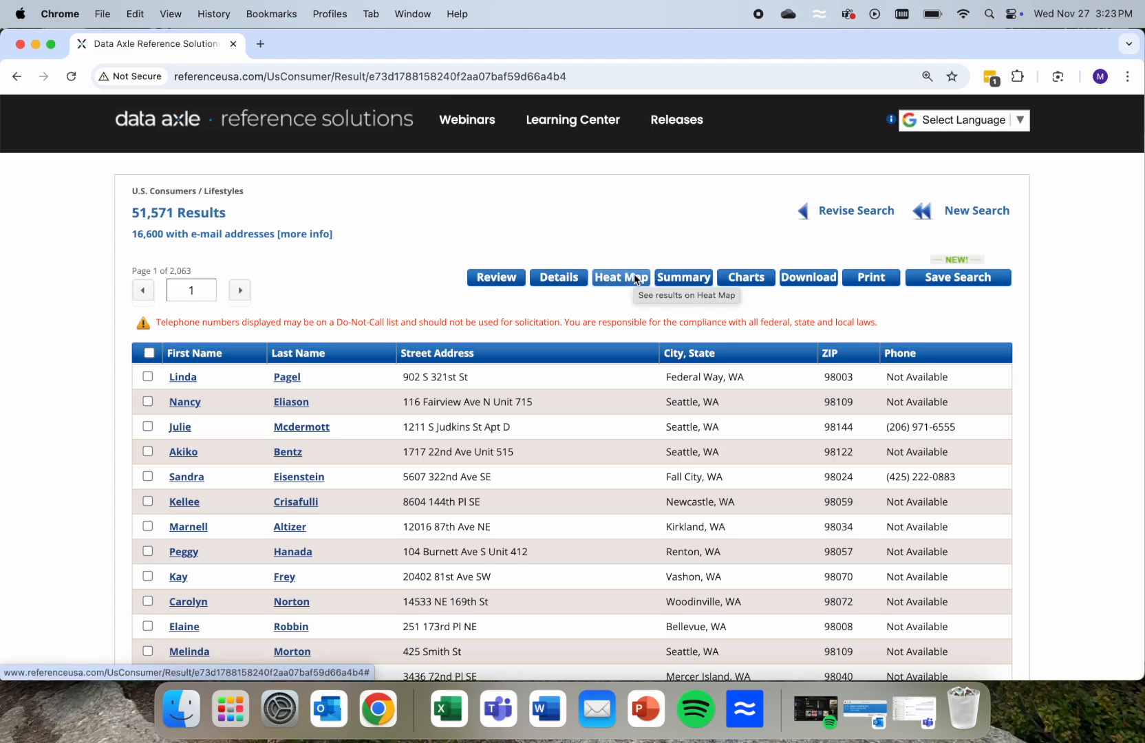
mouse_move(627, 307)
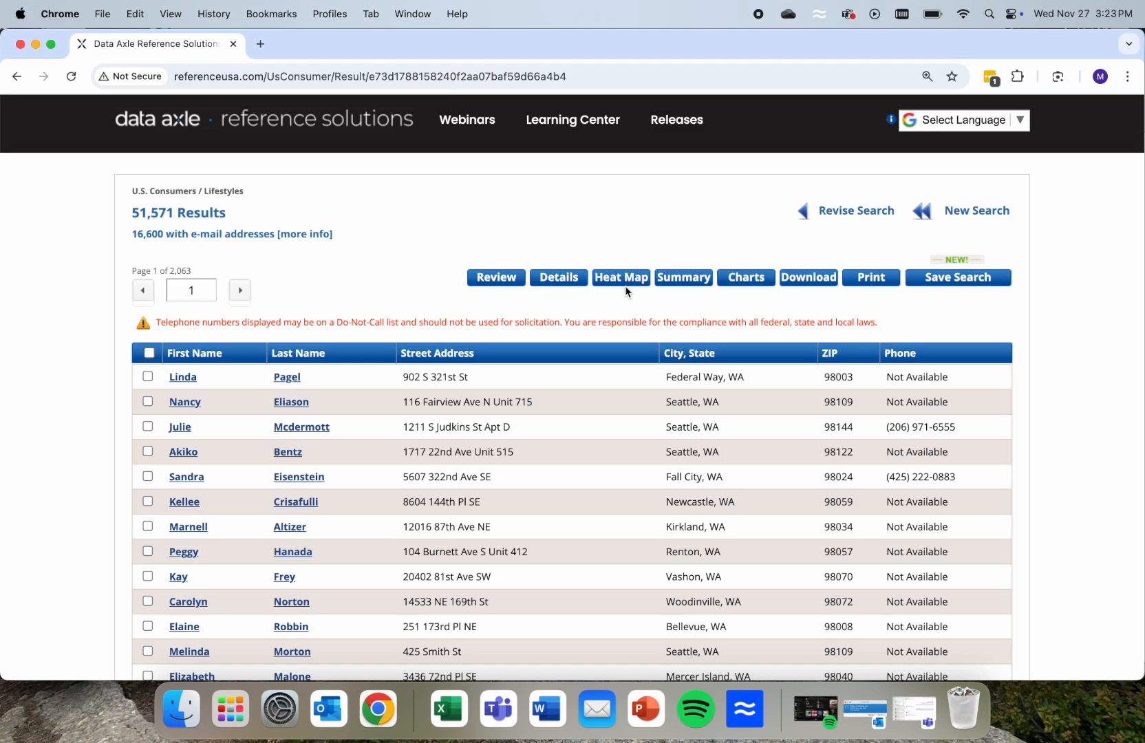
mouse_move(626, 292)
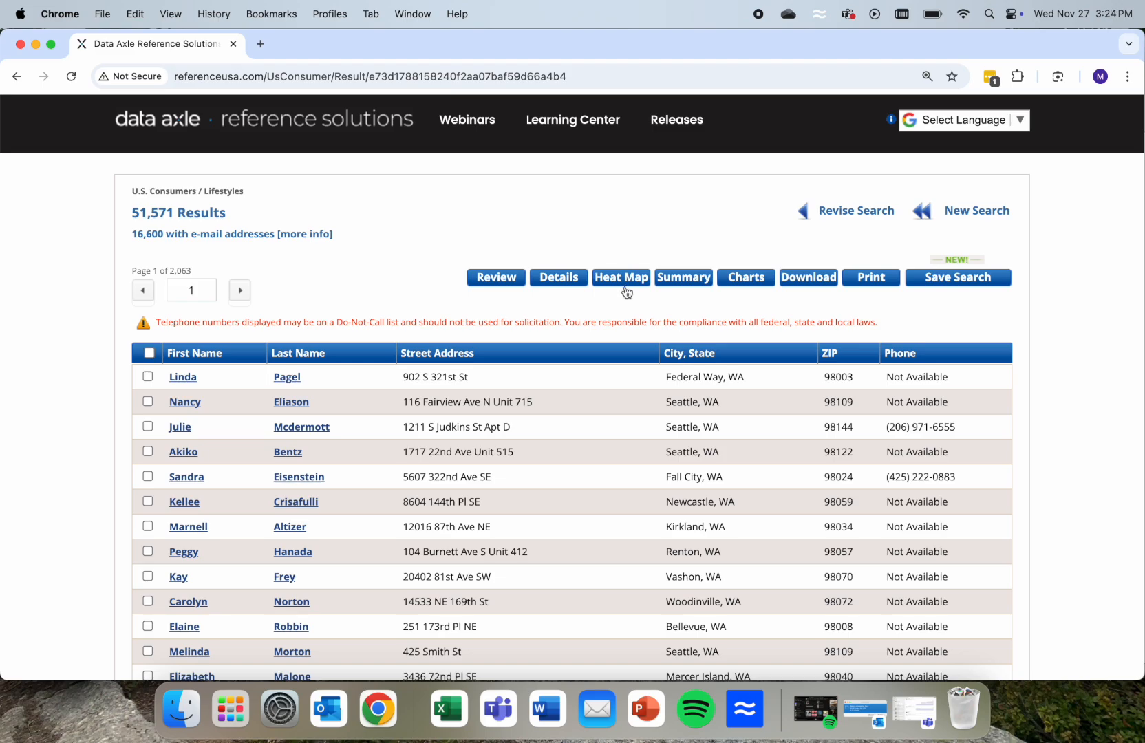
mouse_move(627, 286)
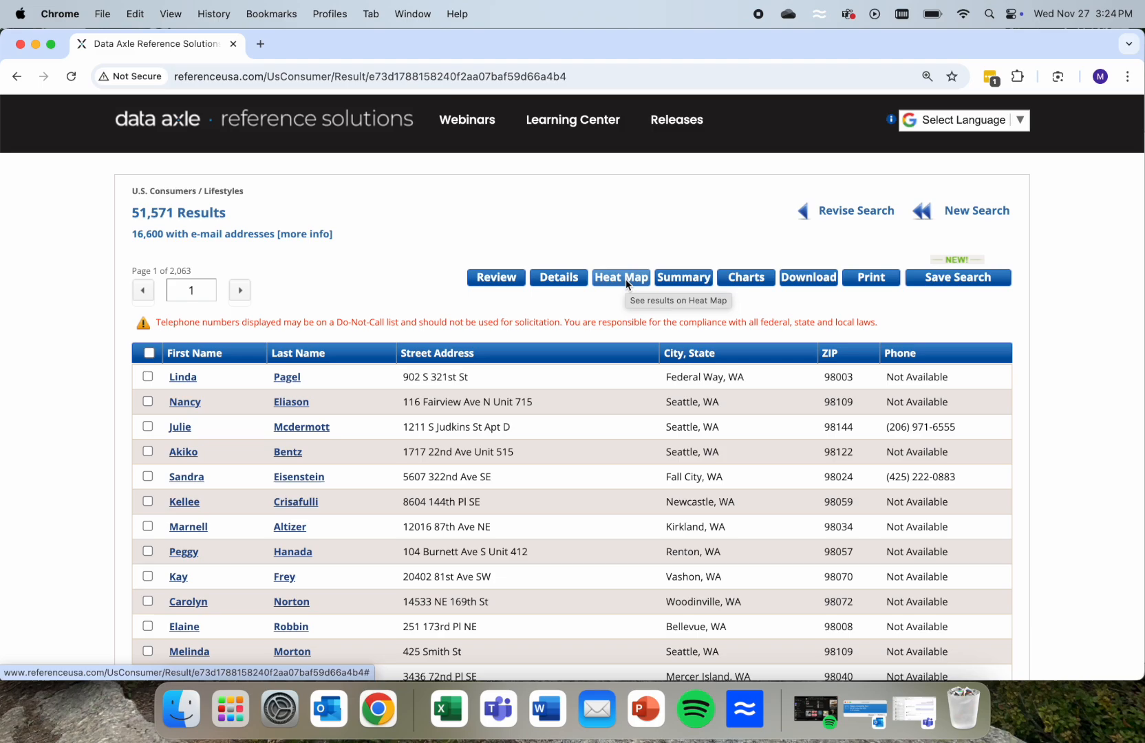
mouse_move(409, 304)
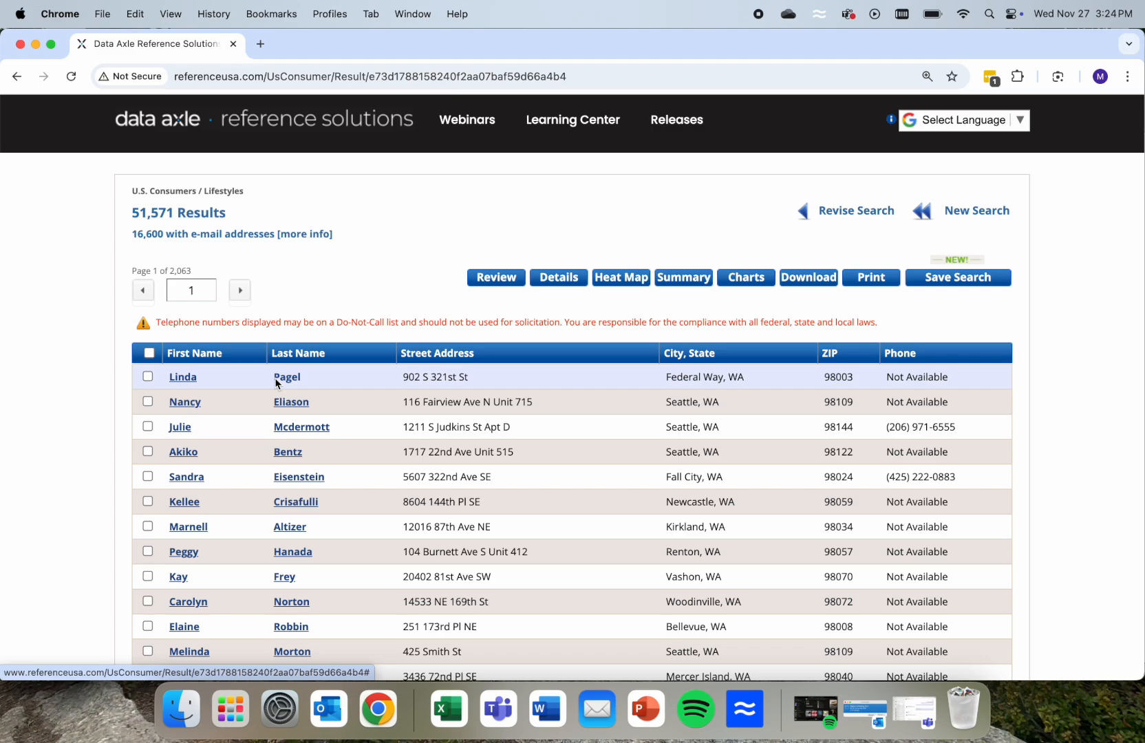
mouse_move(251, 406)
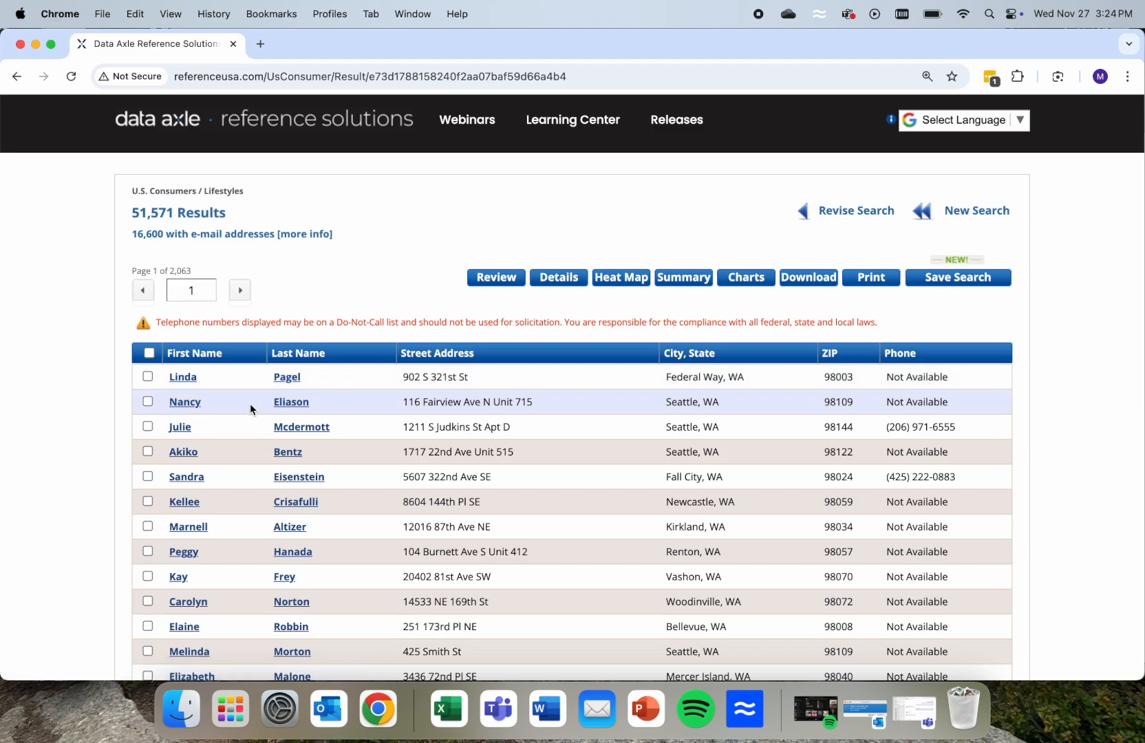